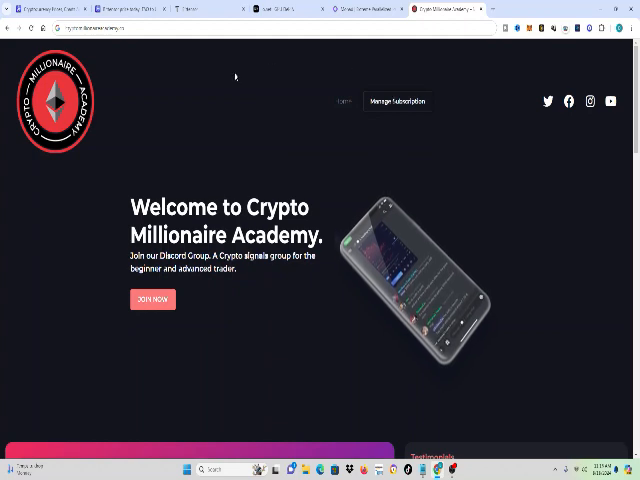
{"action": "left_click", "coordinate": [120, 8]}
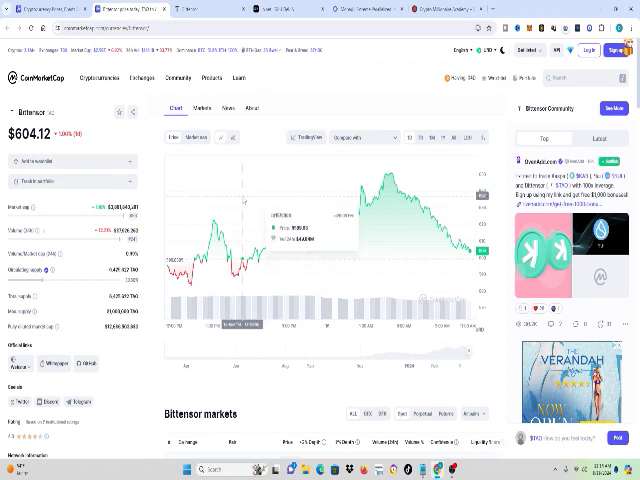
{"action": "mouse_move", "coordinate": [342, 240]}
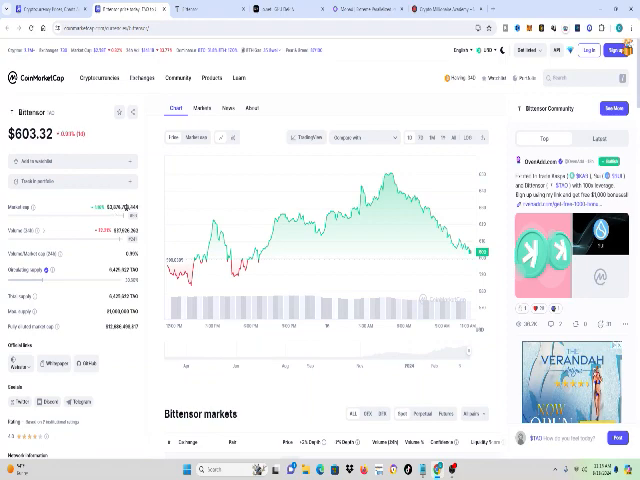
{"action": "left_click", "coordinate": [196, 10]}
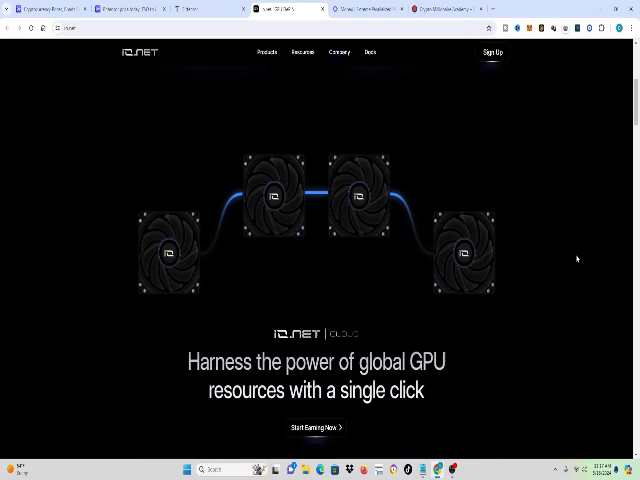
{"action": "scroll", "scroll_direction": "down", "scroll_amount": 3}
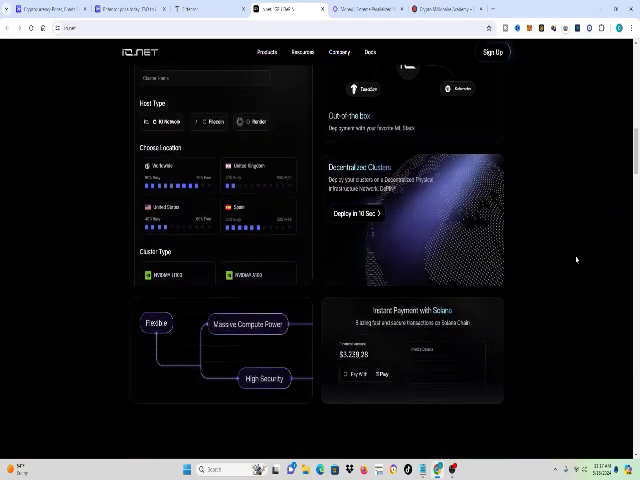
{"action": "scroll", "scroll_direction": "down", "scroll_amount": 3}
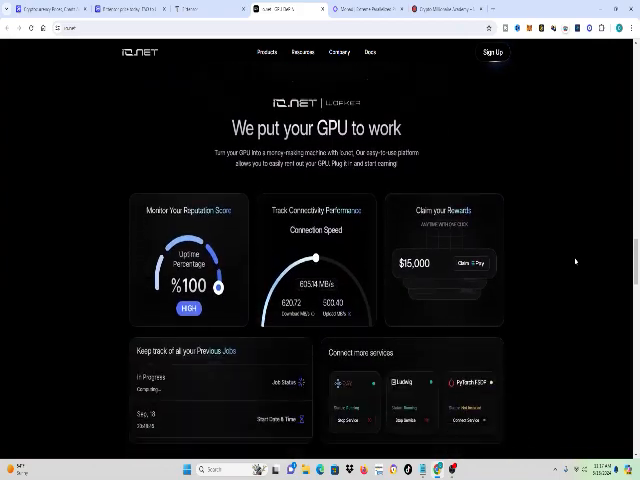
{"action": "scroll", "scroll_direction": "down", "scroll_amount": 3}
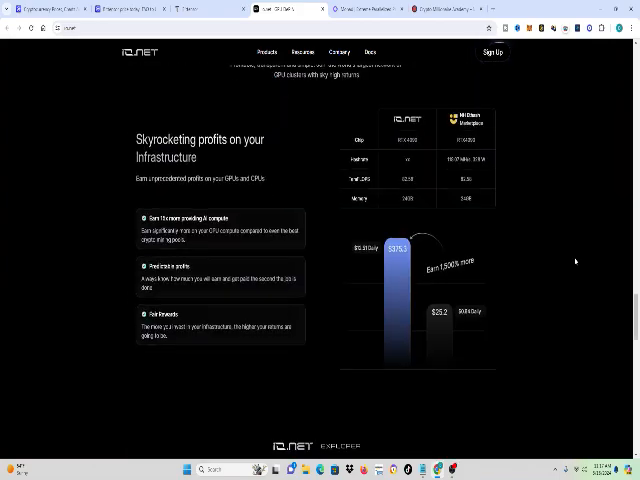
{"action": "scroll", "scroll_direction": "down", "scroll_amount": 3}
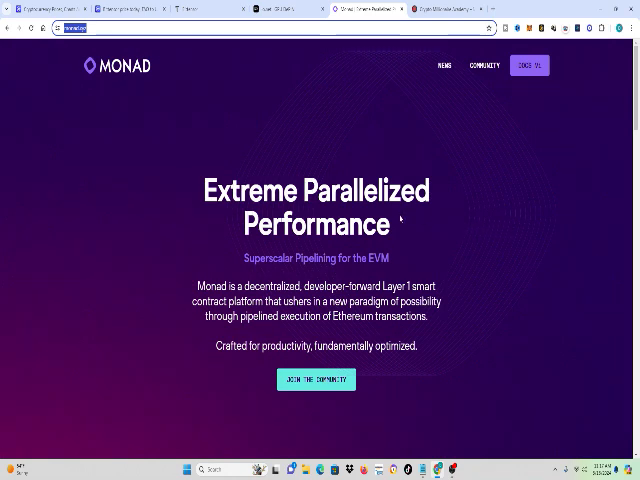
{"action": "mouse_move", "coordinate": [478, 224]}
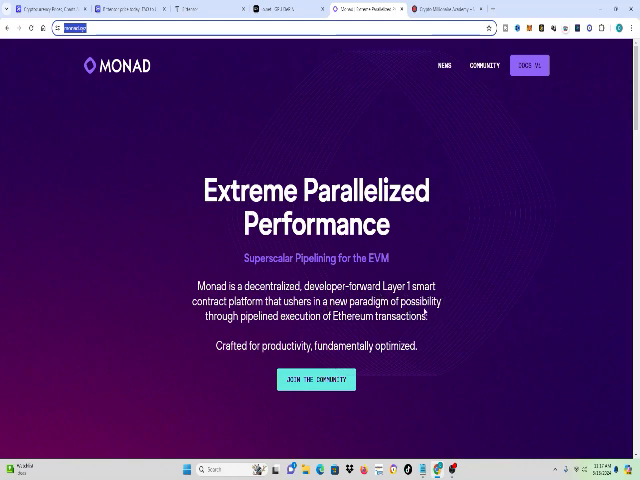
{"action": "mouse_move", "coordinate": [398, 330]}
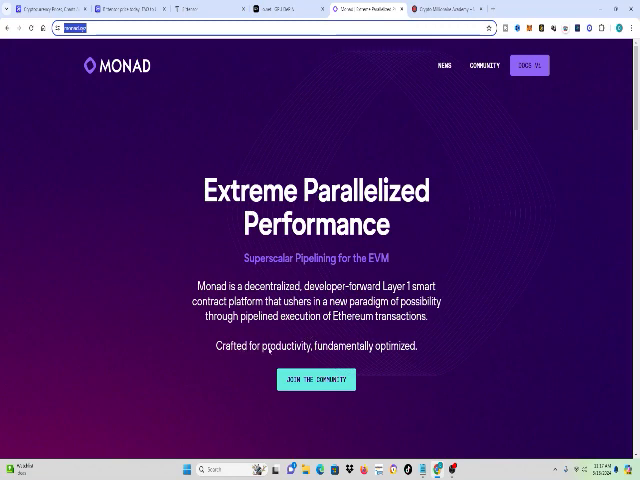
{"action": "mouse_move", "coordinate": [436, 332]}
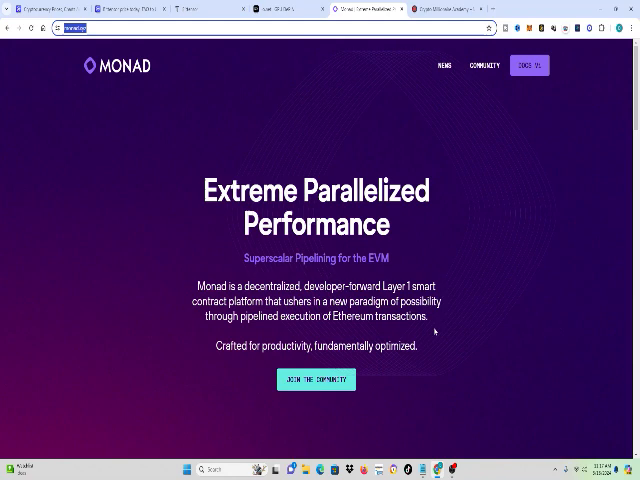